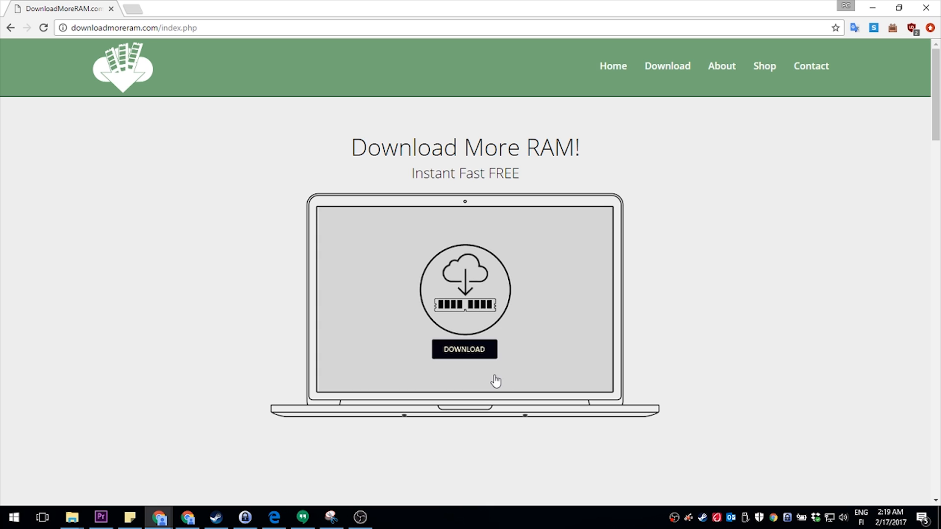
{"action": "mouse_move", "coordinate": [485, 375]}
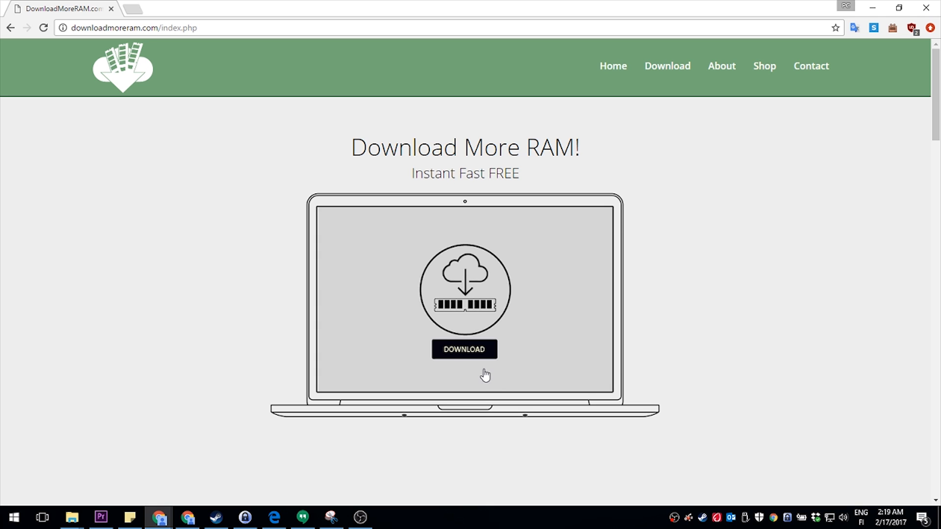
{"action": "mouse_move", "coordinate": [475, 364]}
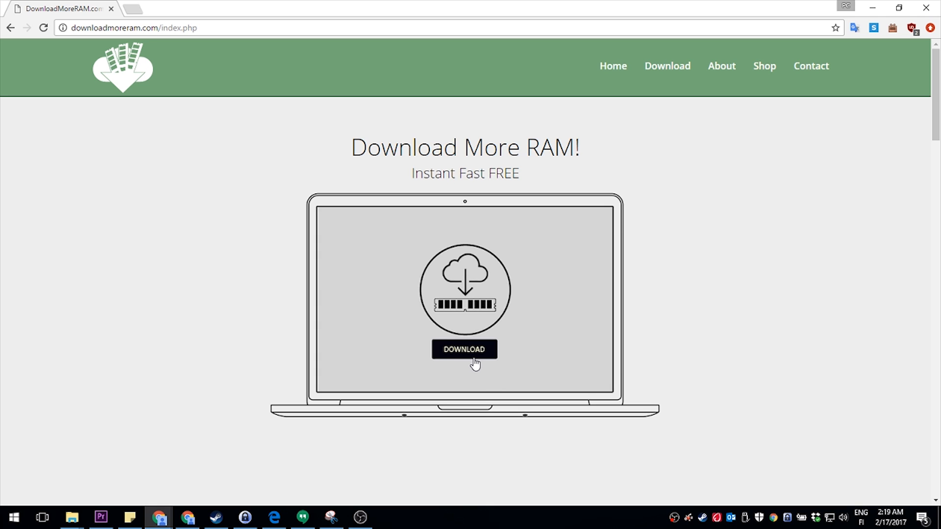
{"action": "mouse_move", "coordinate": [473, 362]}
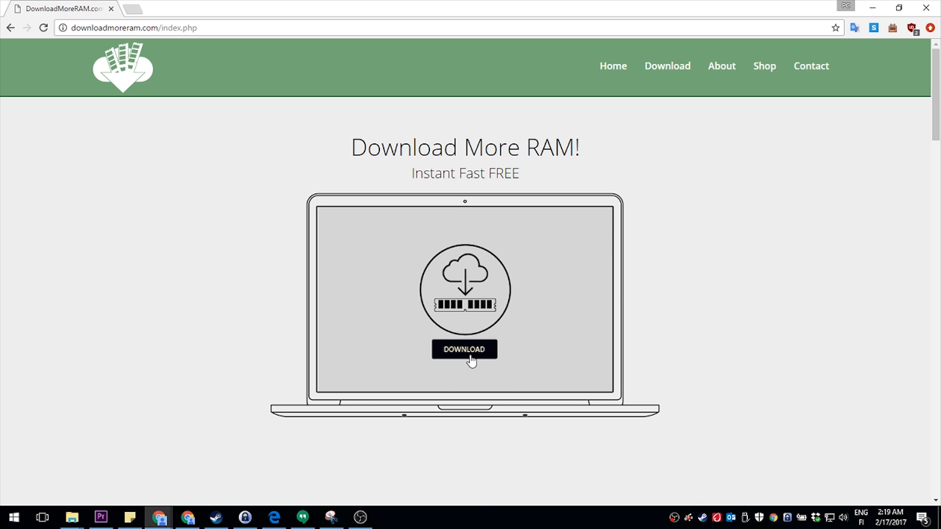
Press DOWNLOAD on the DownloadMoreRAM.com home page to load download.html.
{"action": "left_click", "coordinate": [464, 350]}
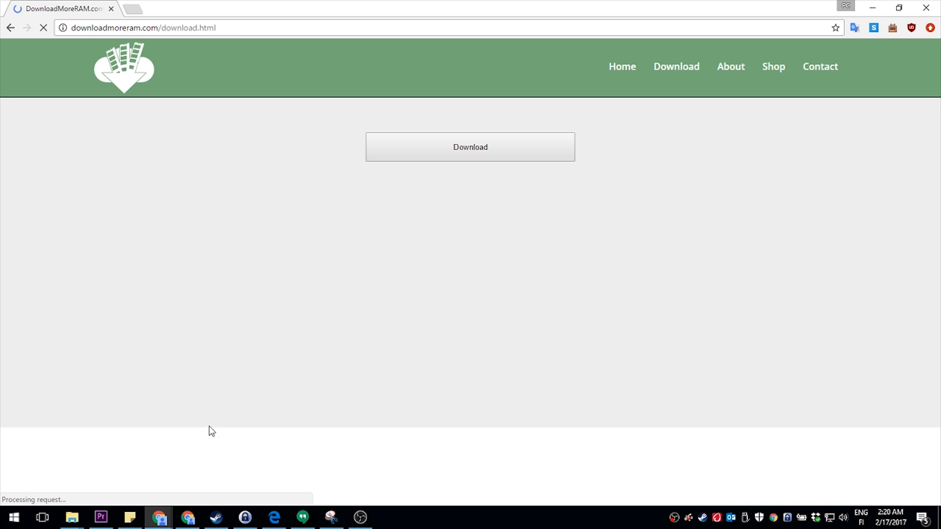